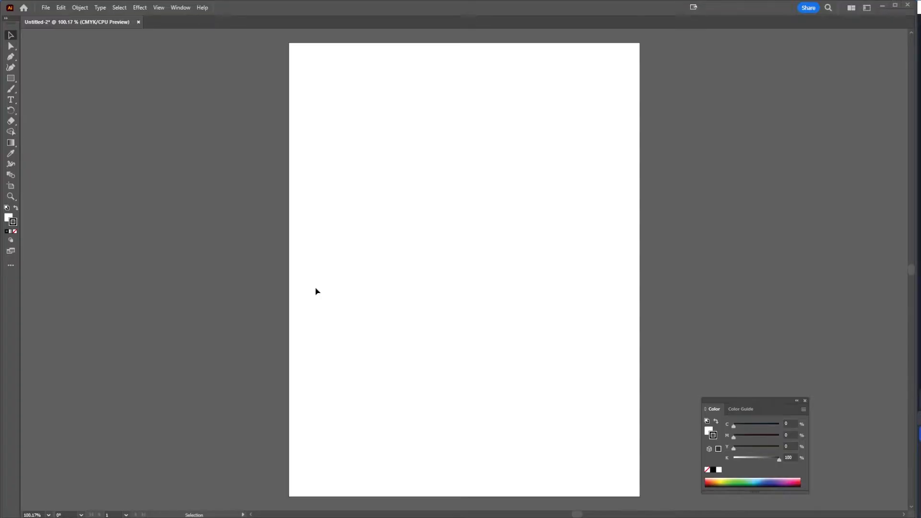
Step: Draw a closed four-point diamond path with the Pen tool
left_click(10, 56)
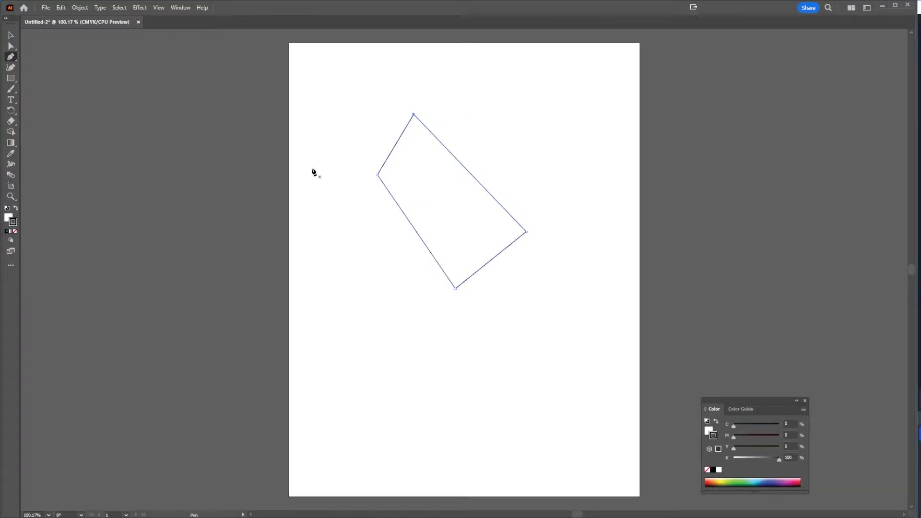
mouse_move(69, 65)
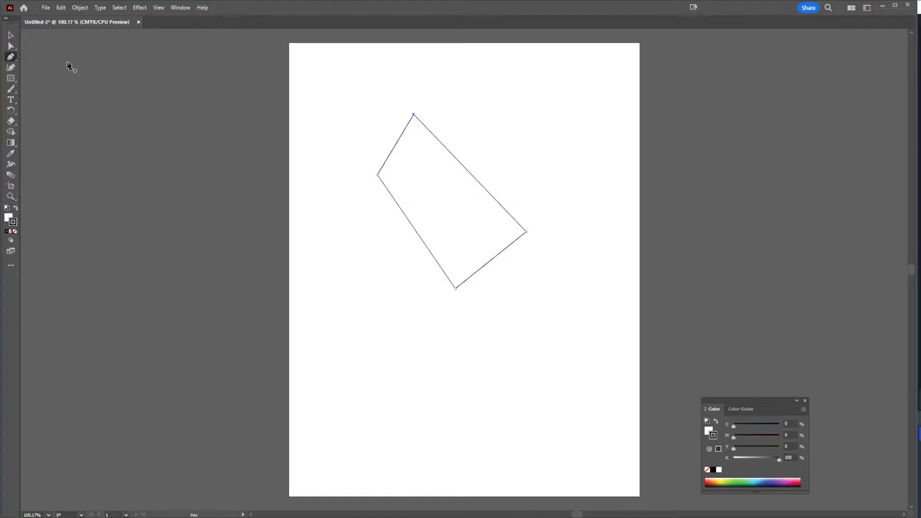
Step: Place the smiling student photo onto the artboard via File > Place
left_click(45, 7)
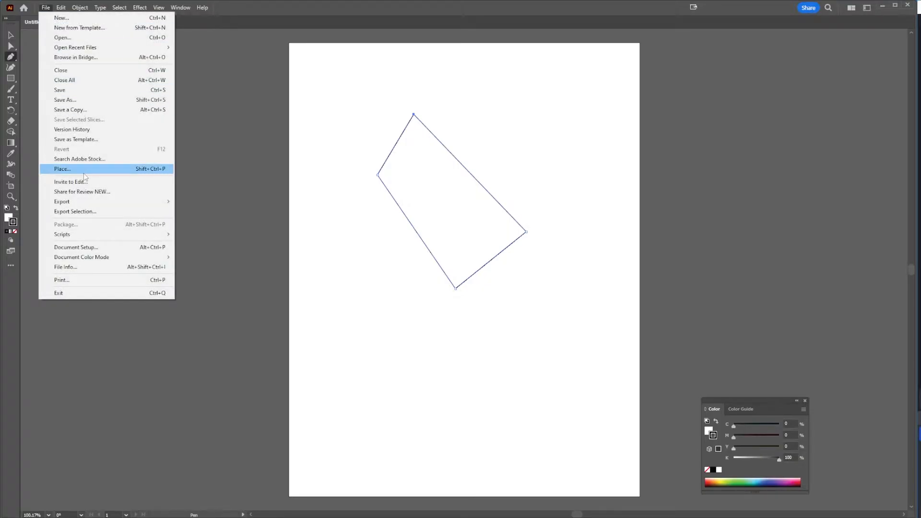
mouse_move(86, 152)
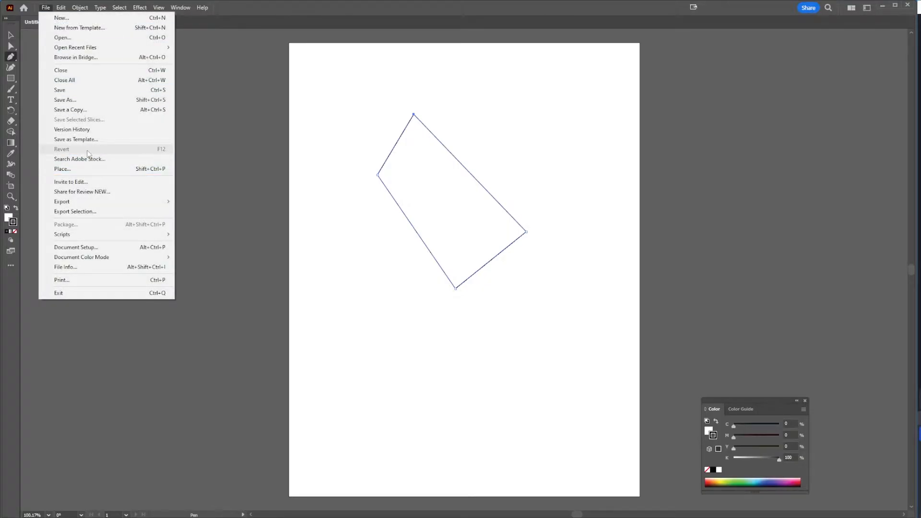
left_click(63, 169)
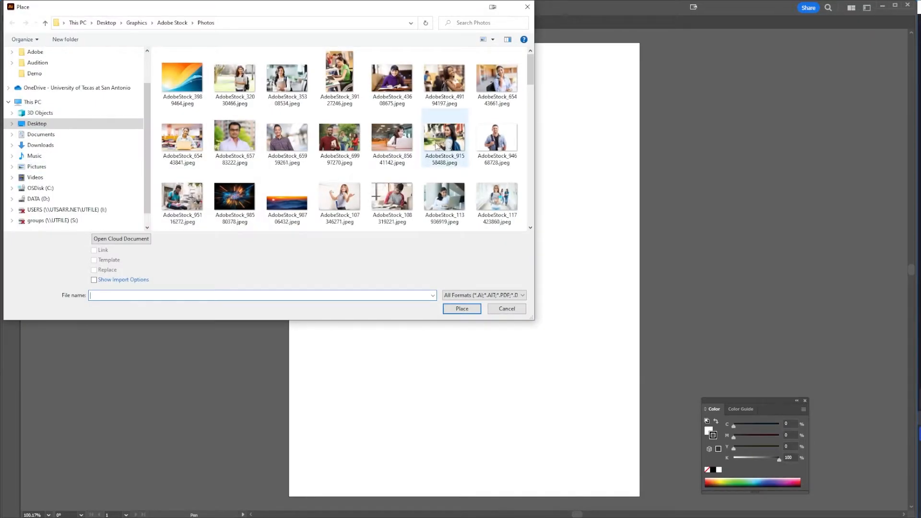
left_click(444, 136)
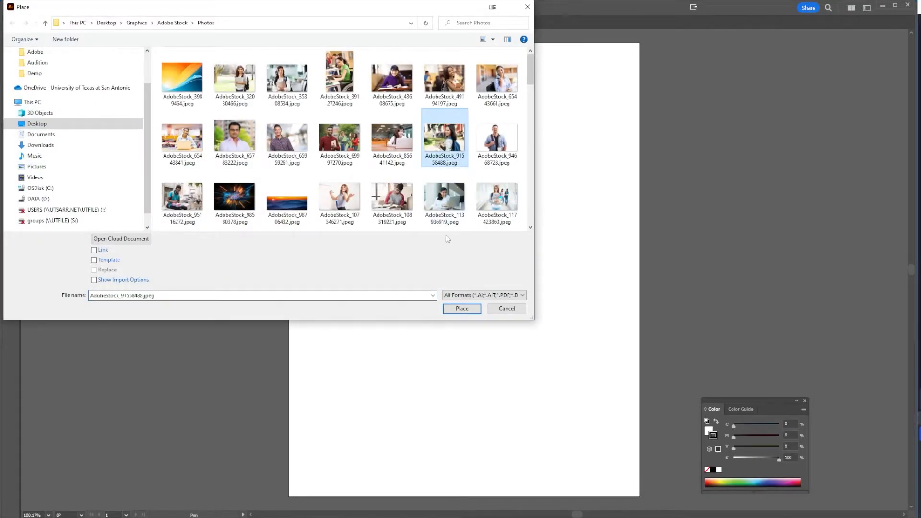
left_click(461, 309)
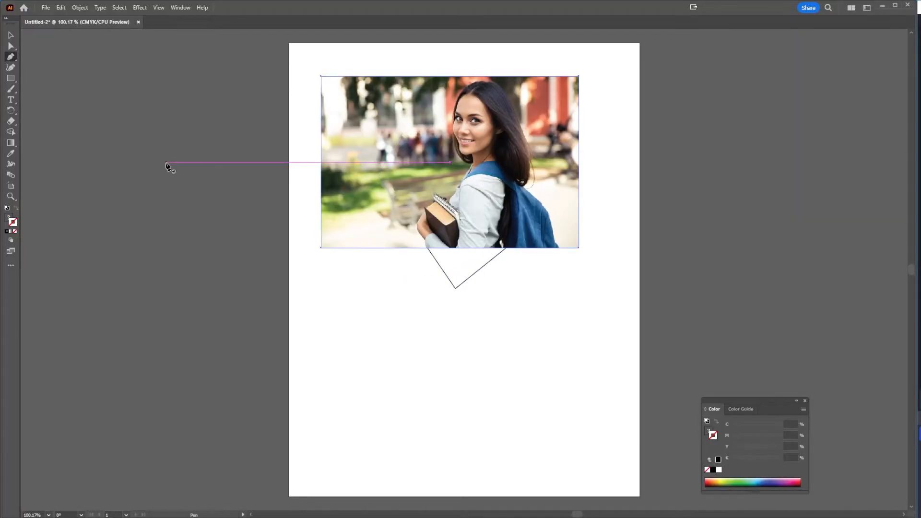
mouse_move(8, 36)
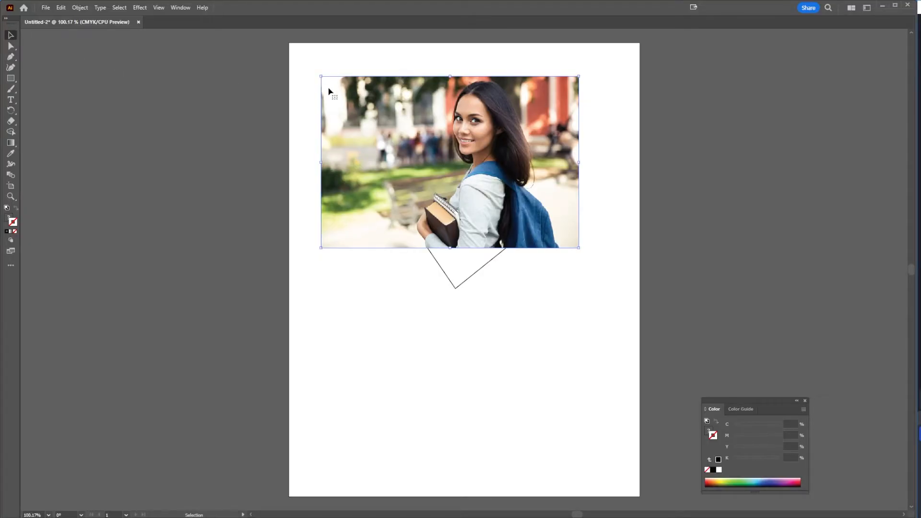
Step: Send the student photo backward so the diamond sits in front of it
left_click(79, 7)
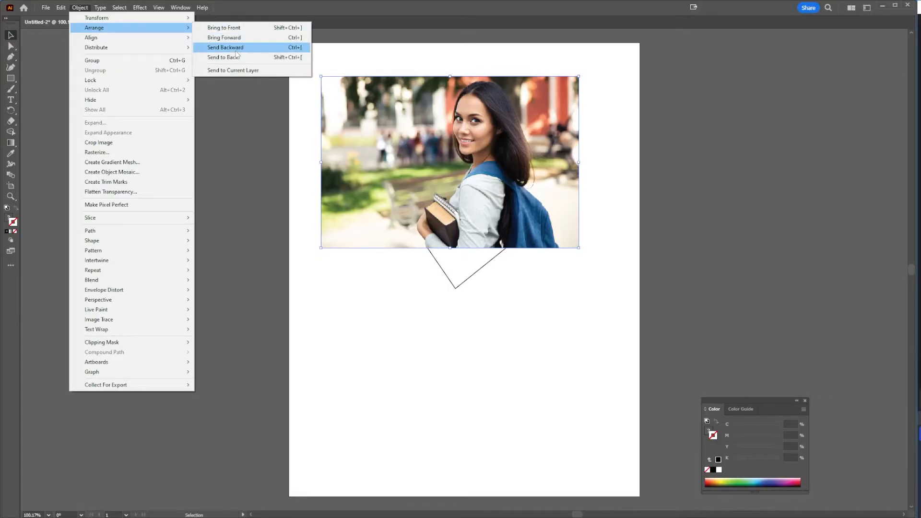
left_click(225, 47)
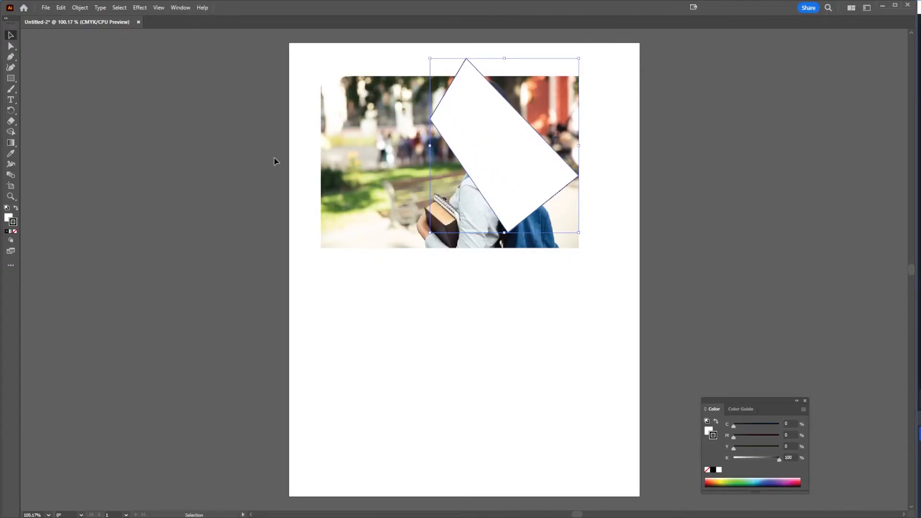
Step: Select photo and diamond, then make a clipping mask from Object menu
left_click(302, 75)
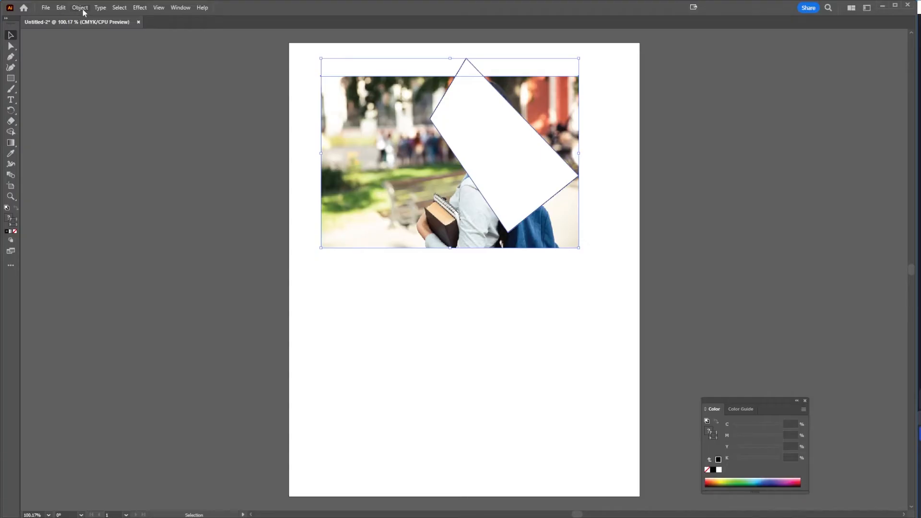
left_click(79, 8)
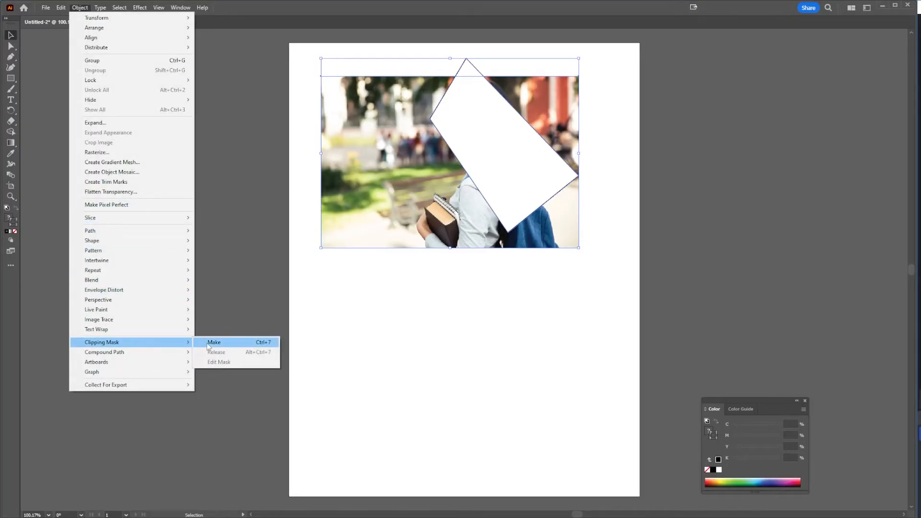
left_click(213, 342)
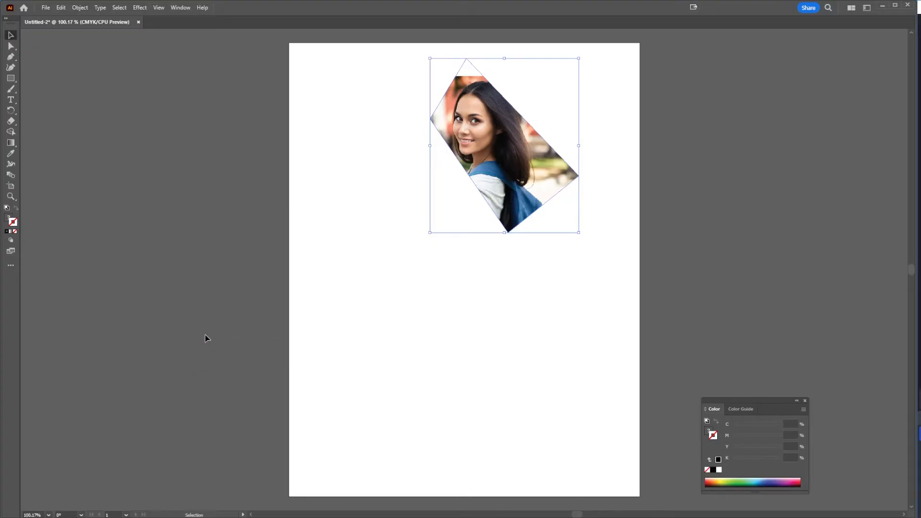
mouse_move(210, 329)
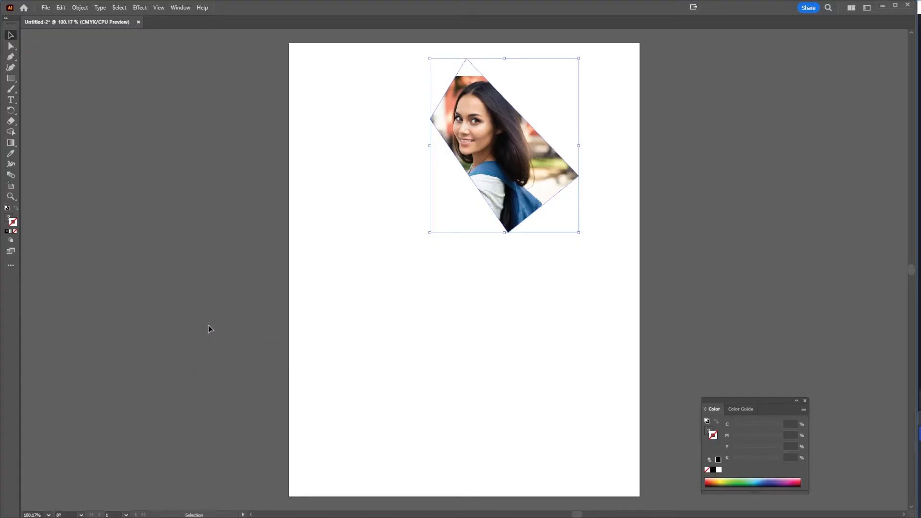
mouse_move(463, 105)
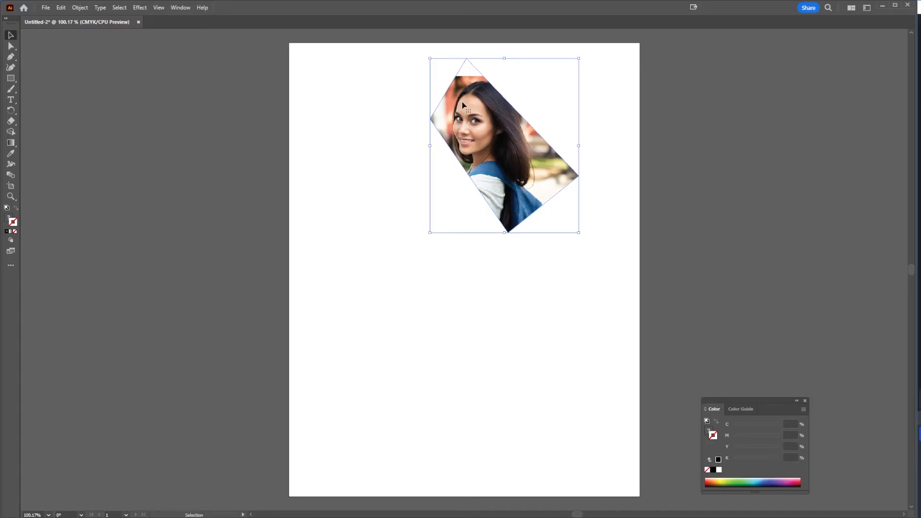
mouse_move(466, 86)
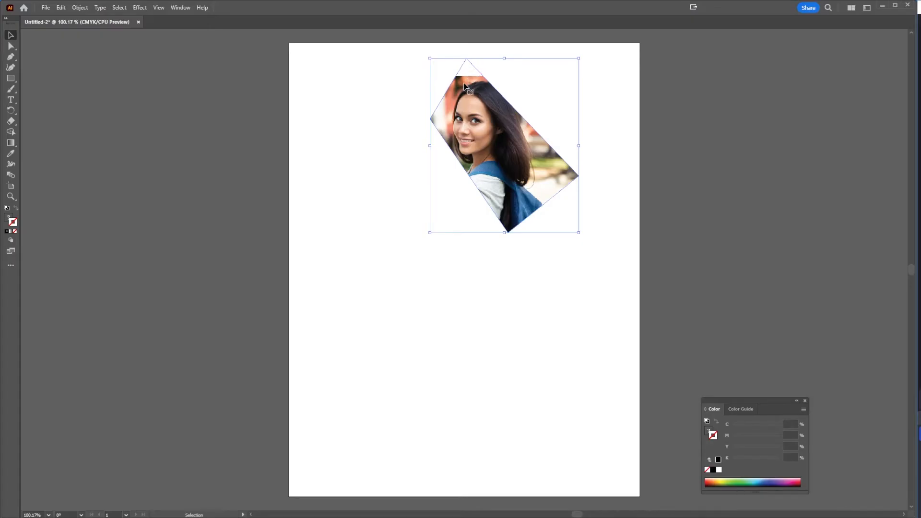
mouse_move(367, 118)
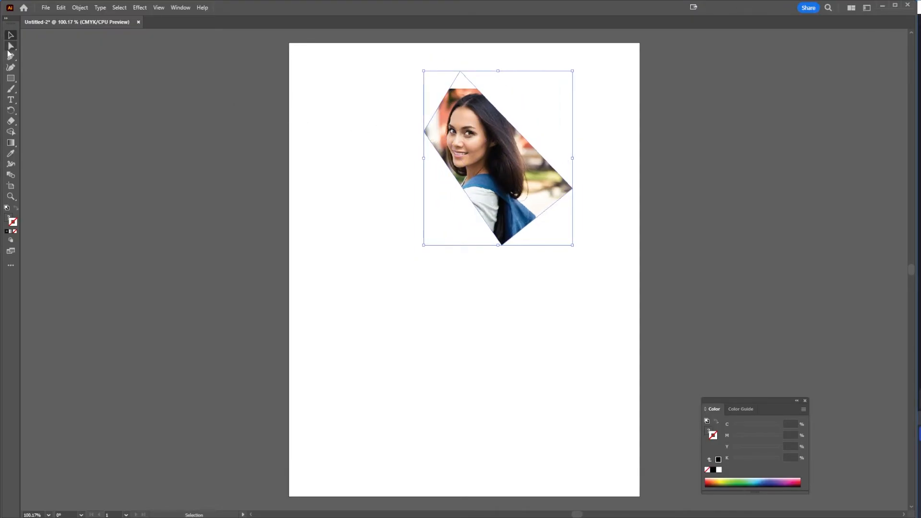
Step: Adjust the mask path with Direct Selection, then deselect to view result
left_click(10, 46)
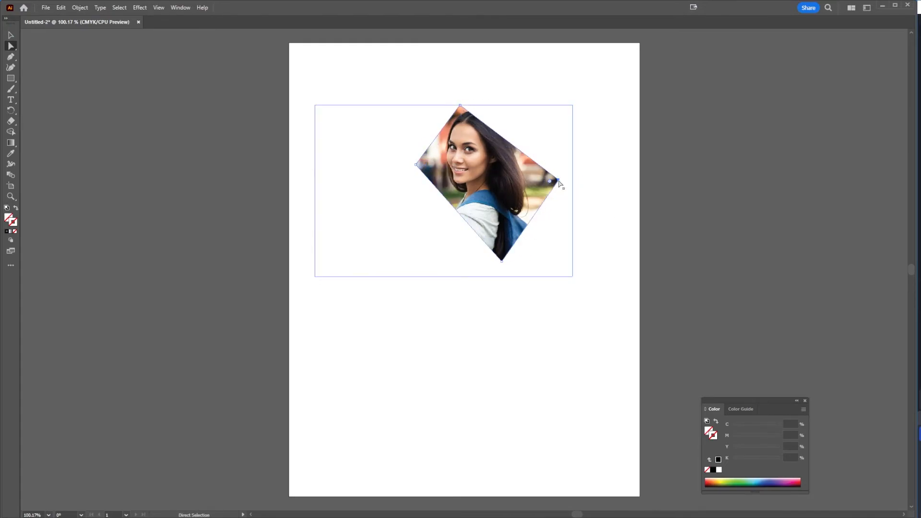
left_click(314, 108)
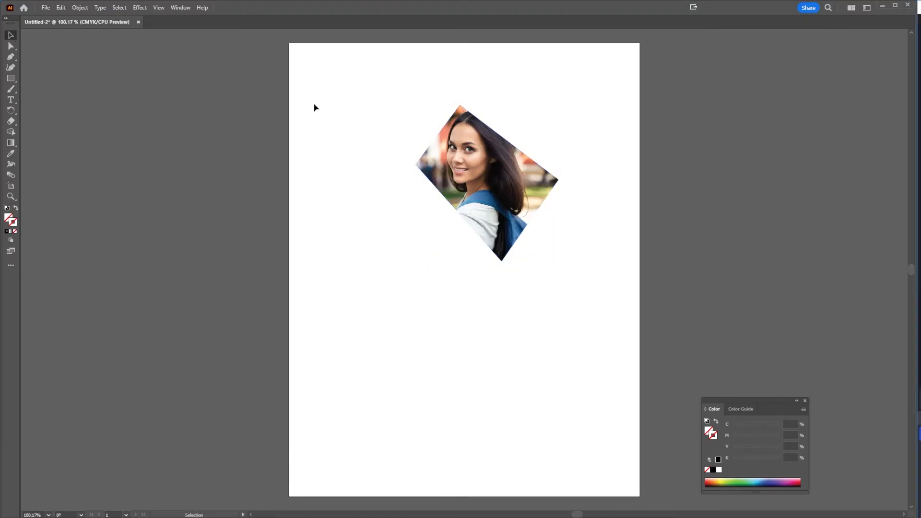